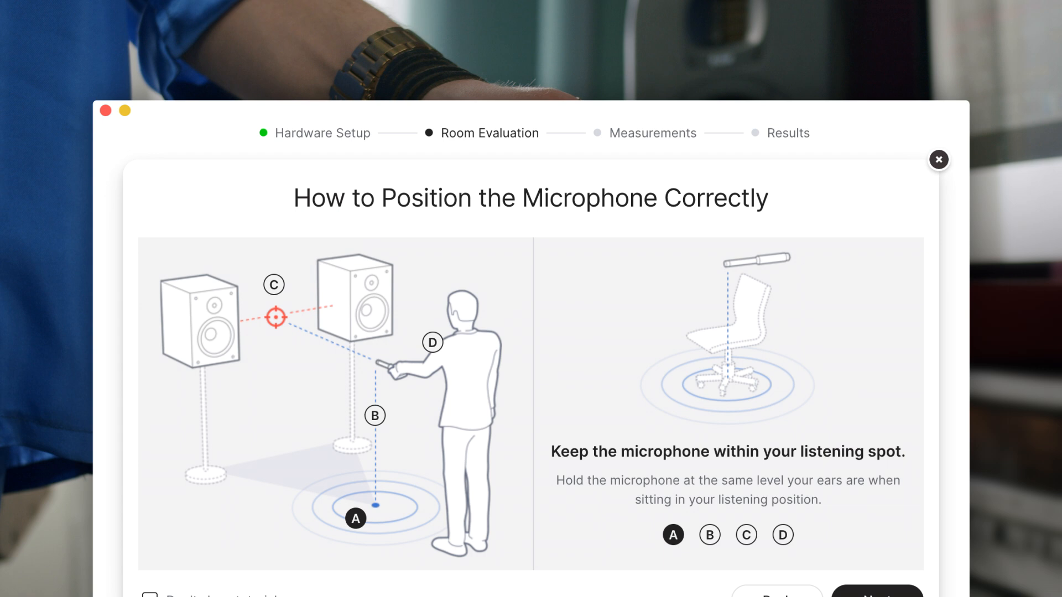
# - Finish the mic-positioning tutorial, save the profile as My Studio Speakers and launch SoundID Reference
pyautogui.click(781, 534)
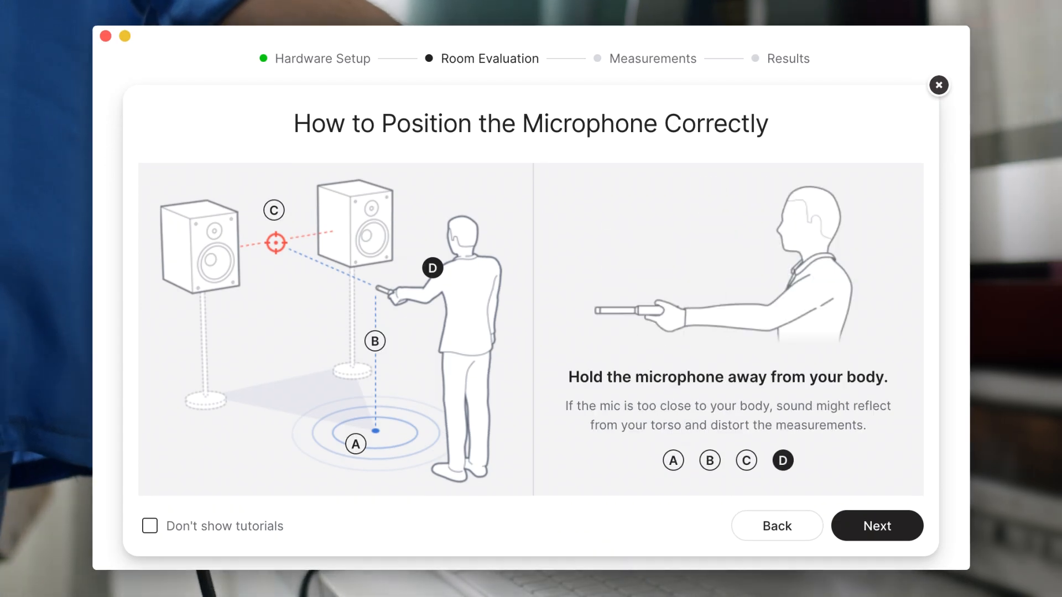
pyautogui.click(876, 525)
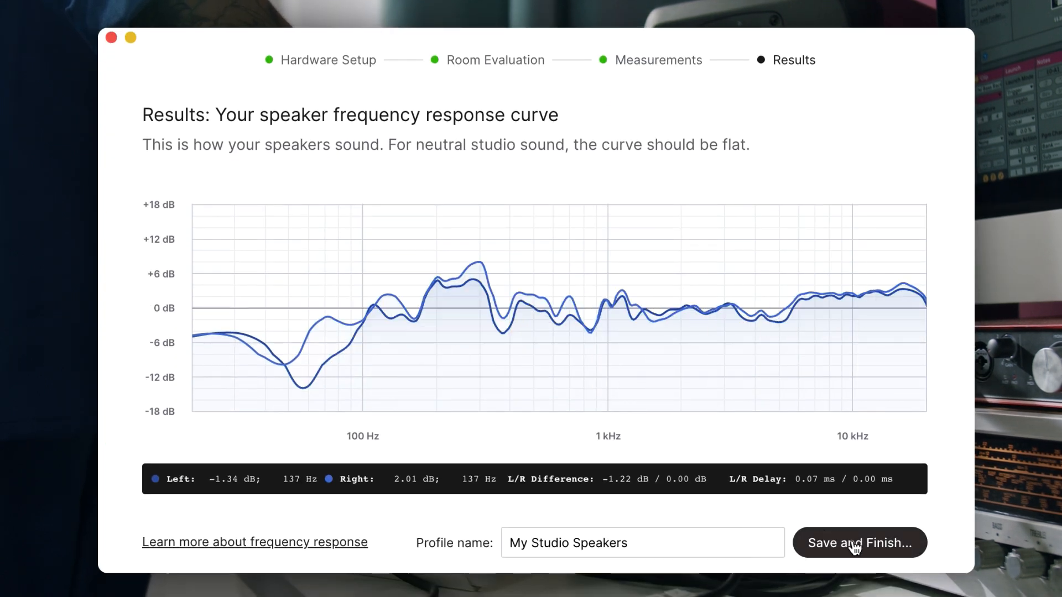
pyautogui.click(858, 542)
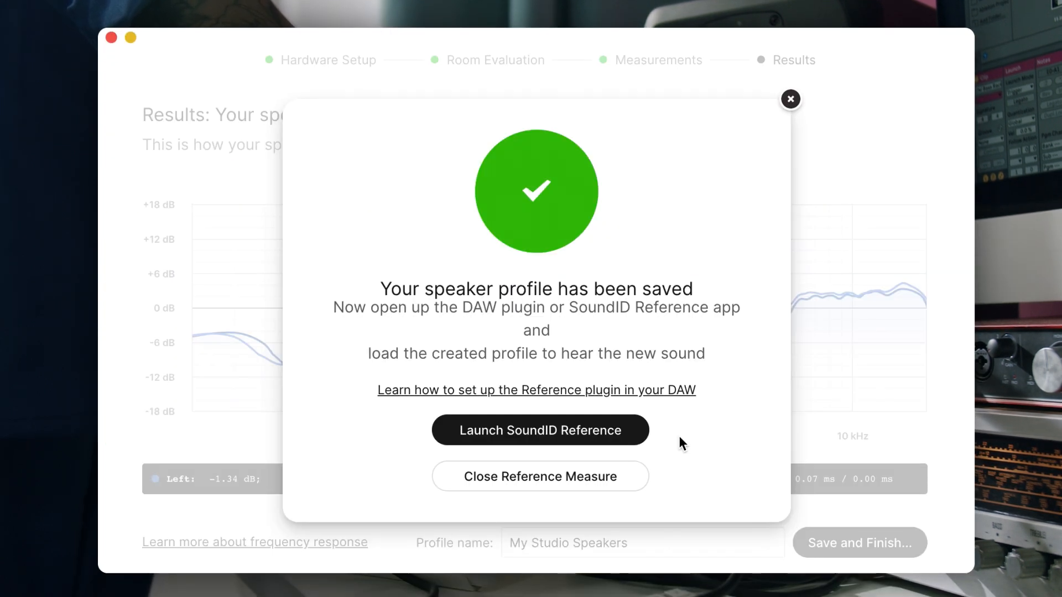
pyautogui.click(539, 430)
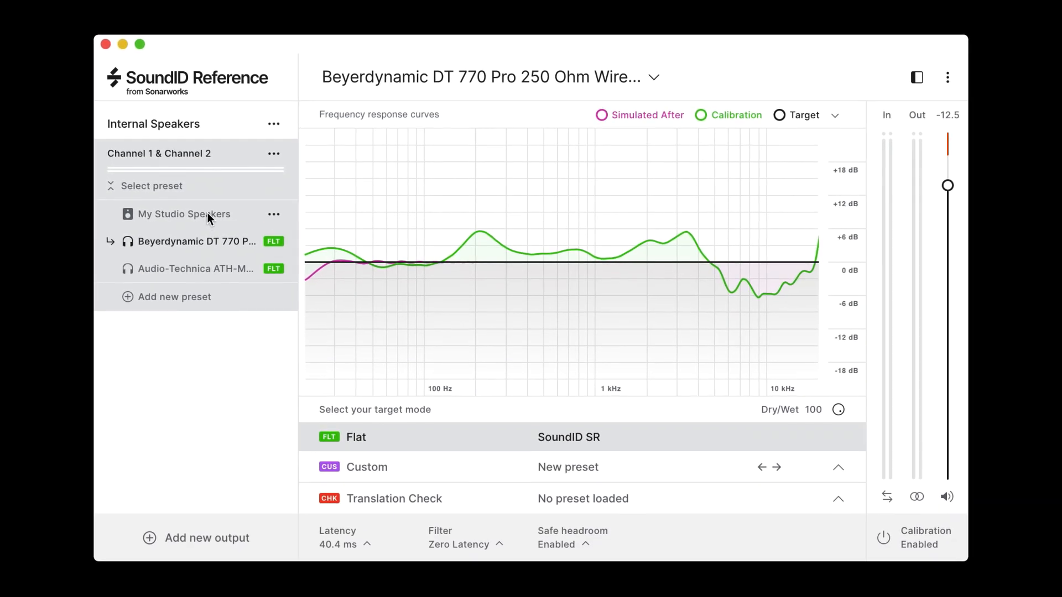
# - Select Translation Check as the target mode to list simulated playback devices
pyautogui.click(184, 213)
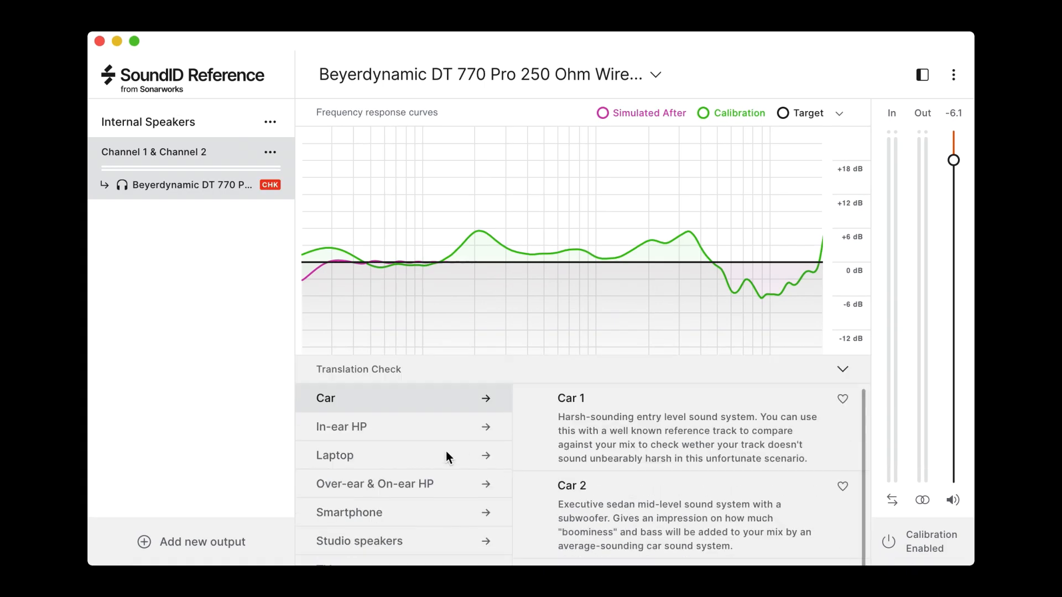
# - Simulate playback on the MB Pro 15" laptop, then on the Smartphone Average profile
pyautogui.click(334, 454)
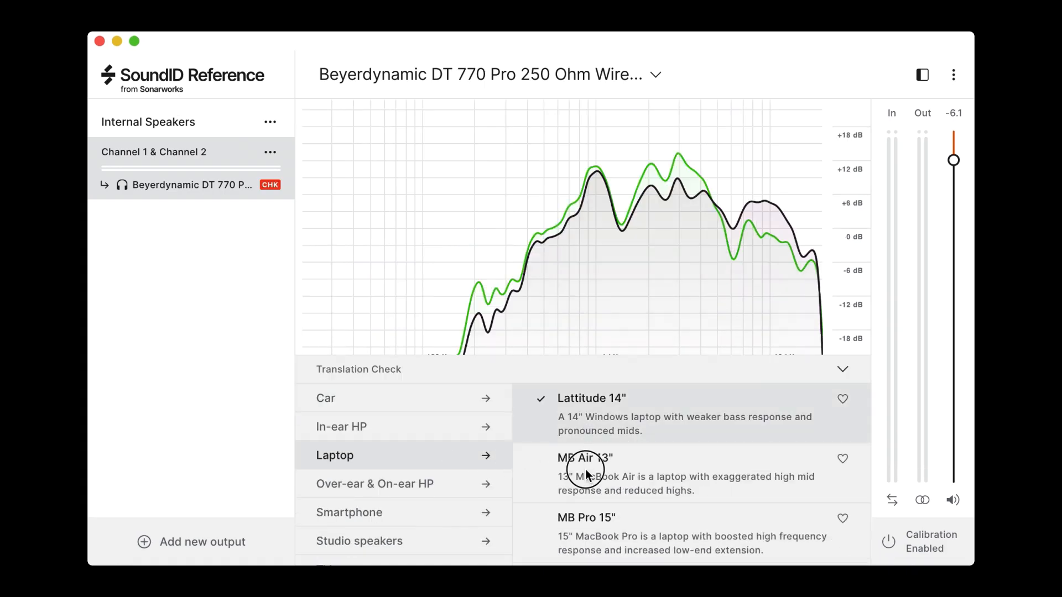
pyautogui.click(586, 517)
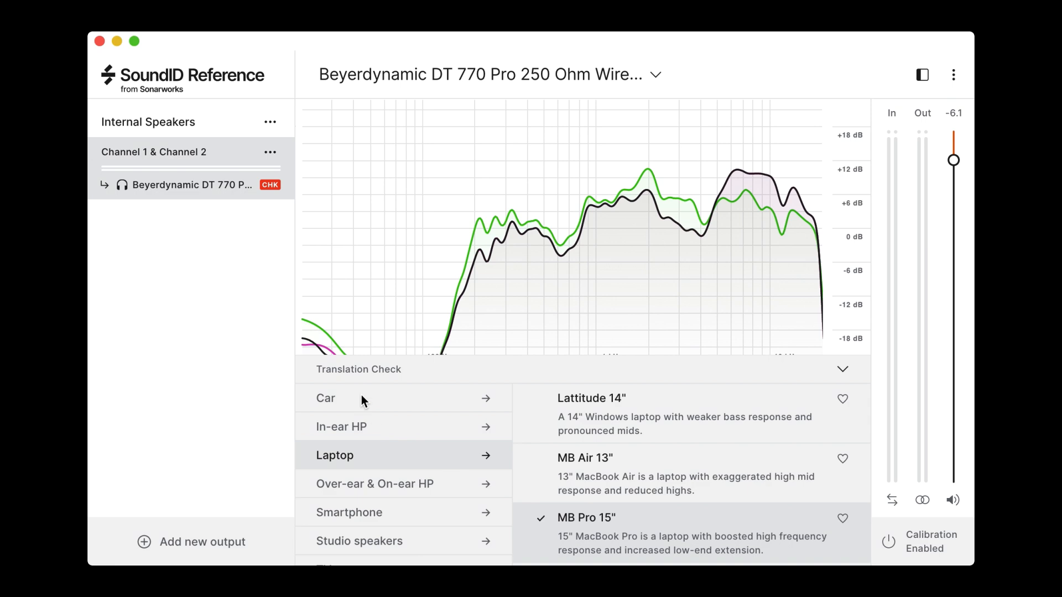
pyautogui.click(350, 512)
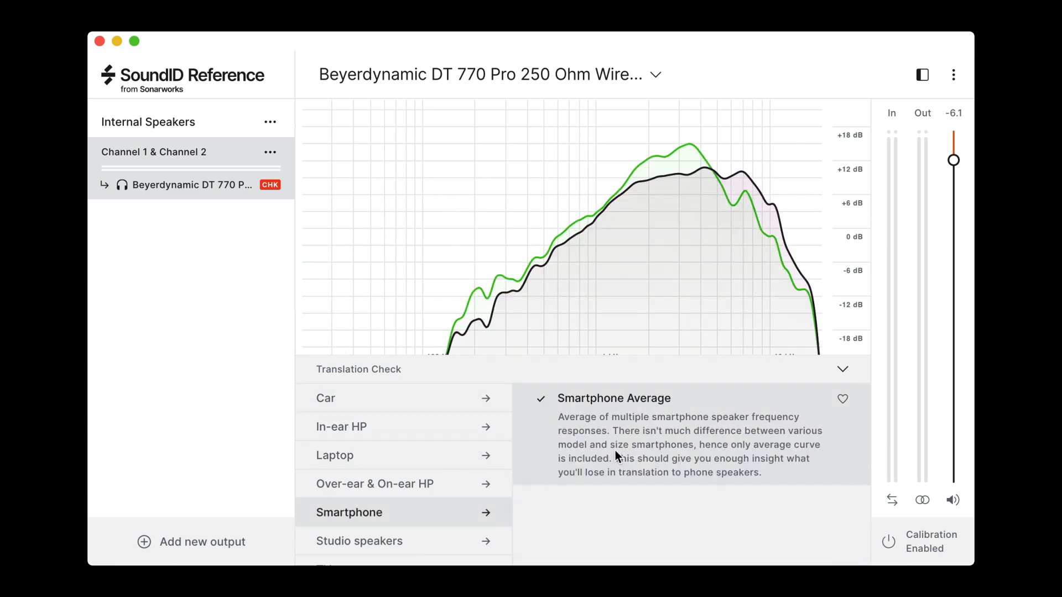